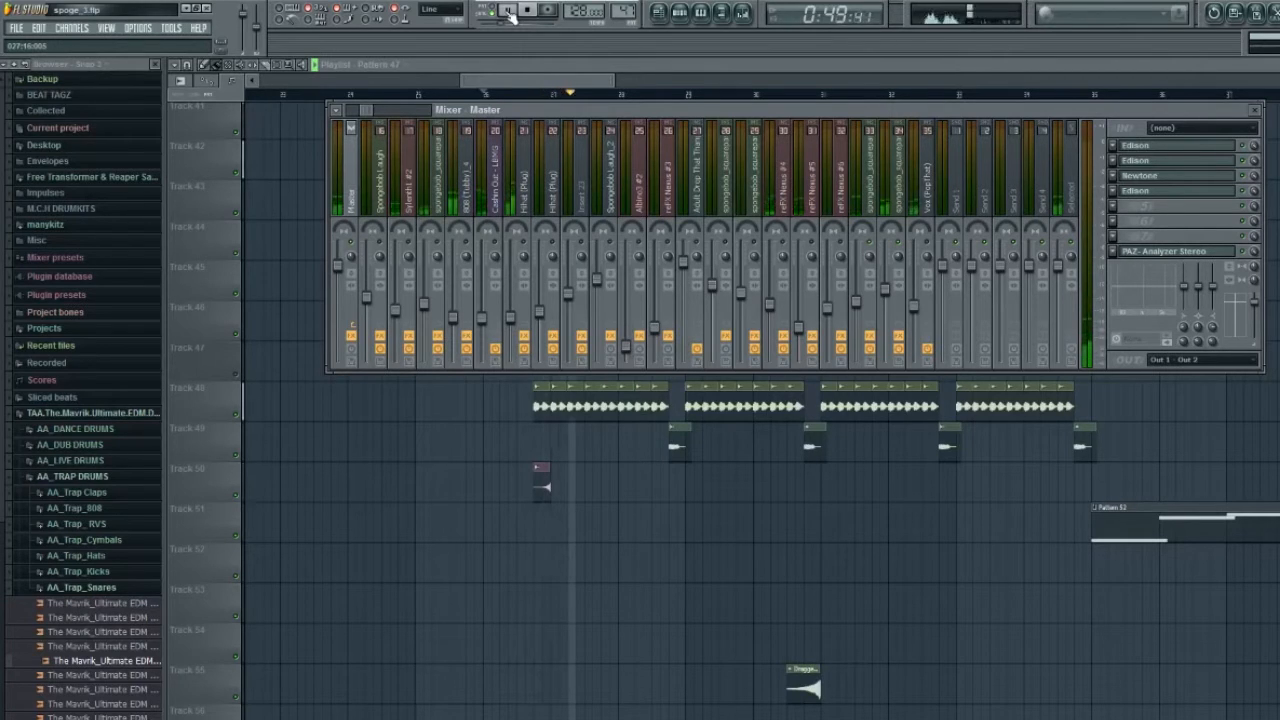
Stop song playback from the transport bar
left_click(509, 10)
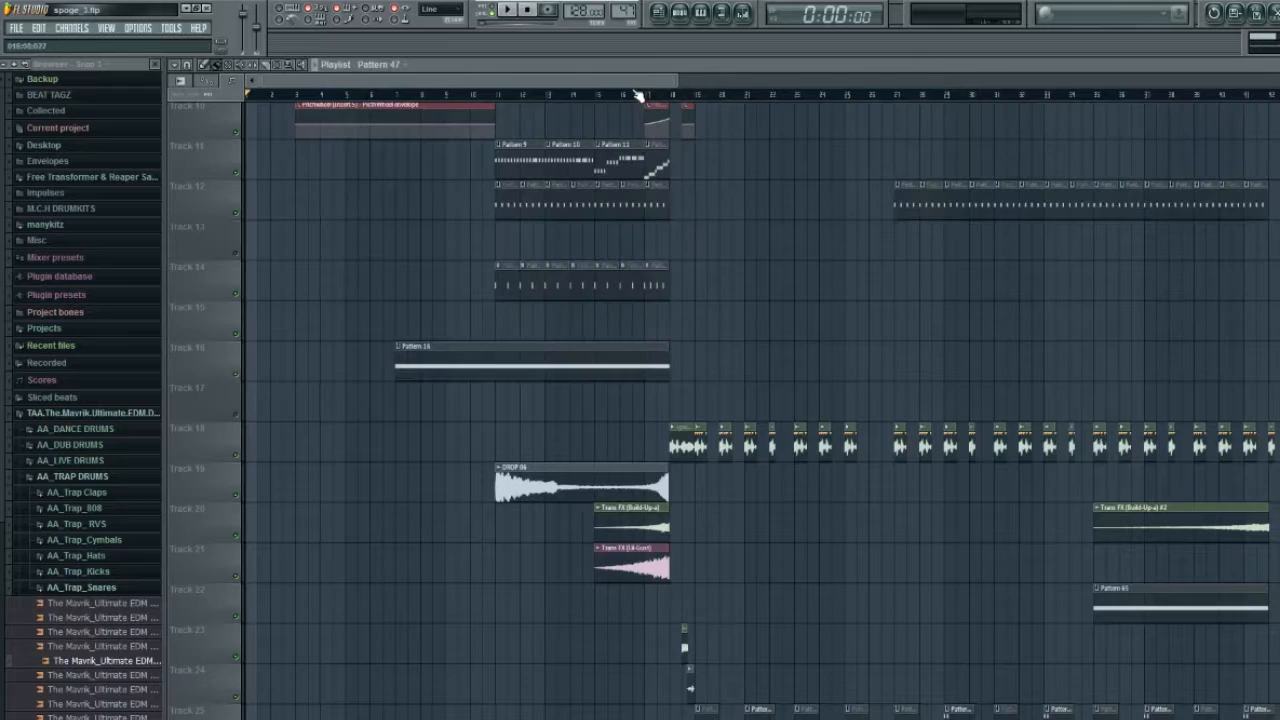
Open the Spongebob Laugh channel settings and its waveform in Edison
left_click(508, 10)
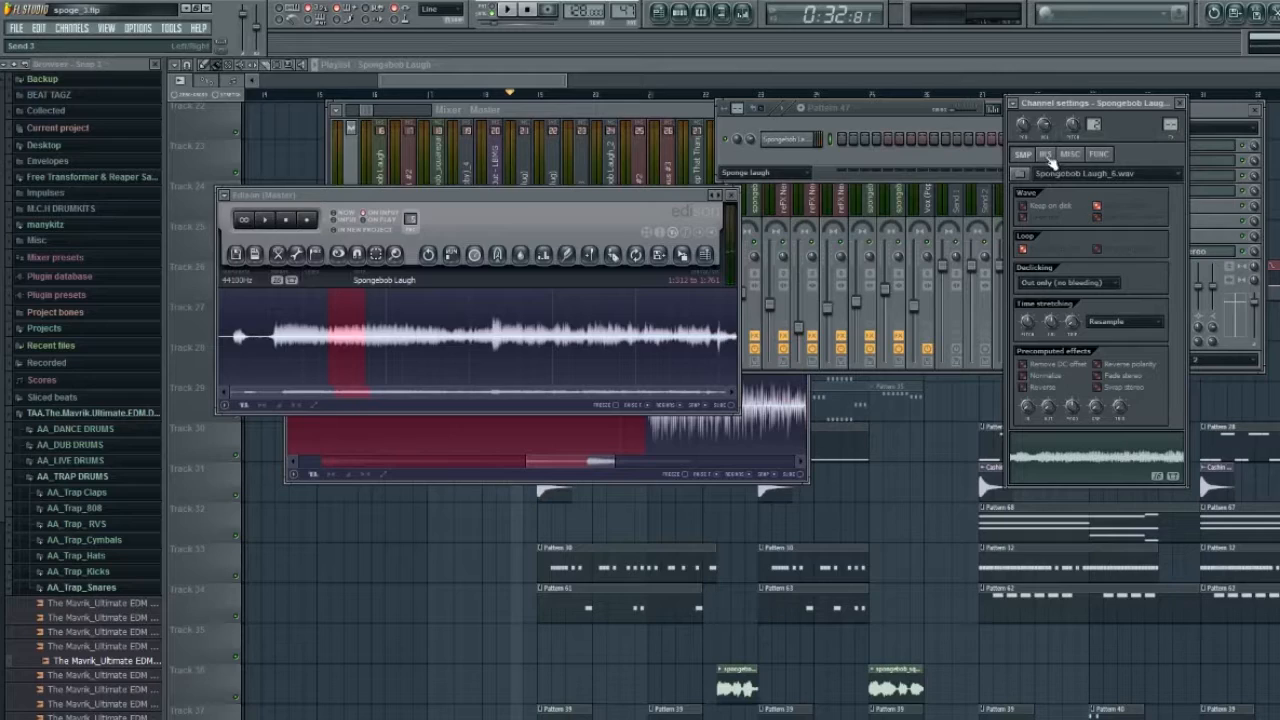
Show the Spongebob Laugh channel's INS tab with envelope, LFO and filter
left_click(1046, 154)
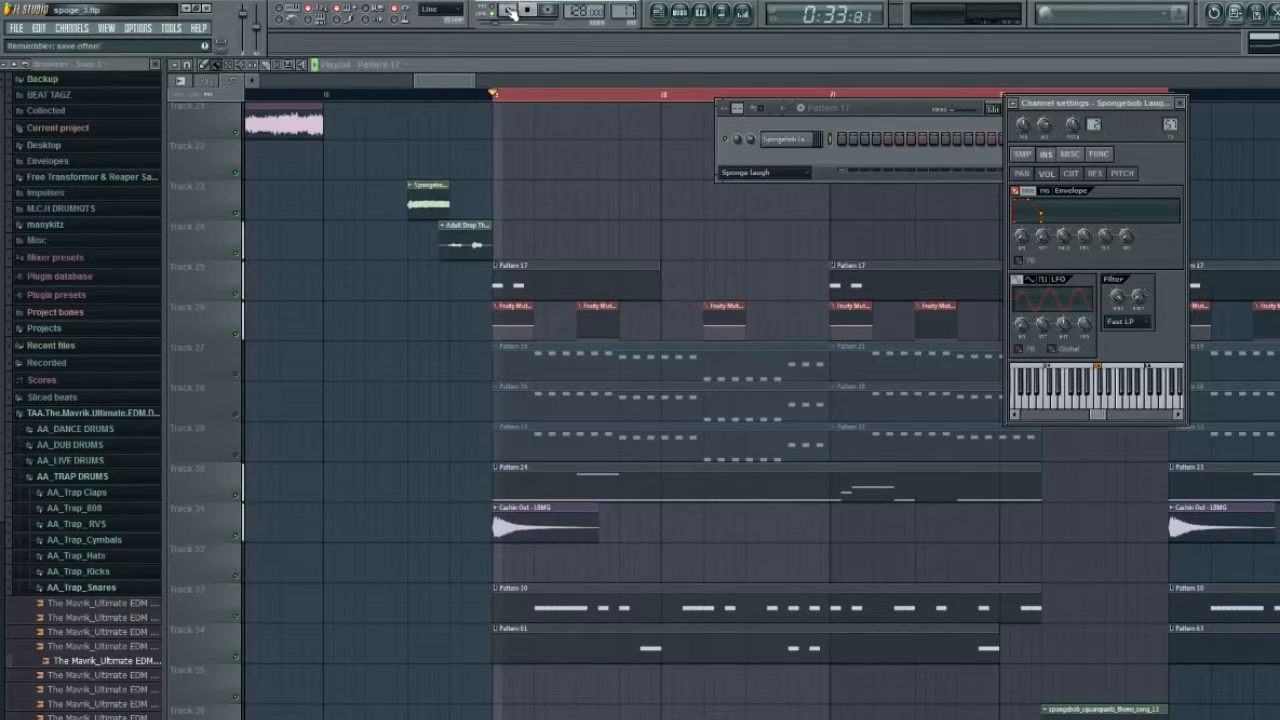
Play the song, then open Pattern 74's clip on Track 40 in the Piano roll
left_click(483, 10)
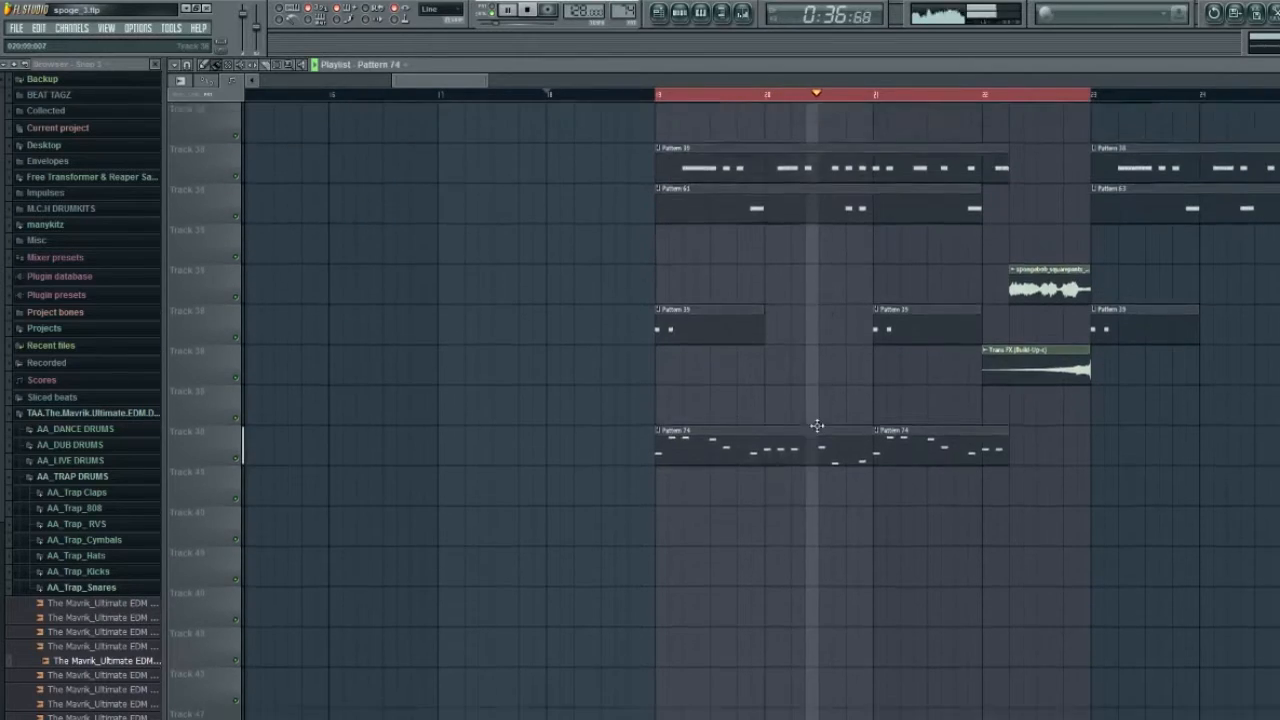
scroll("down", 3)
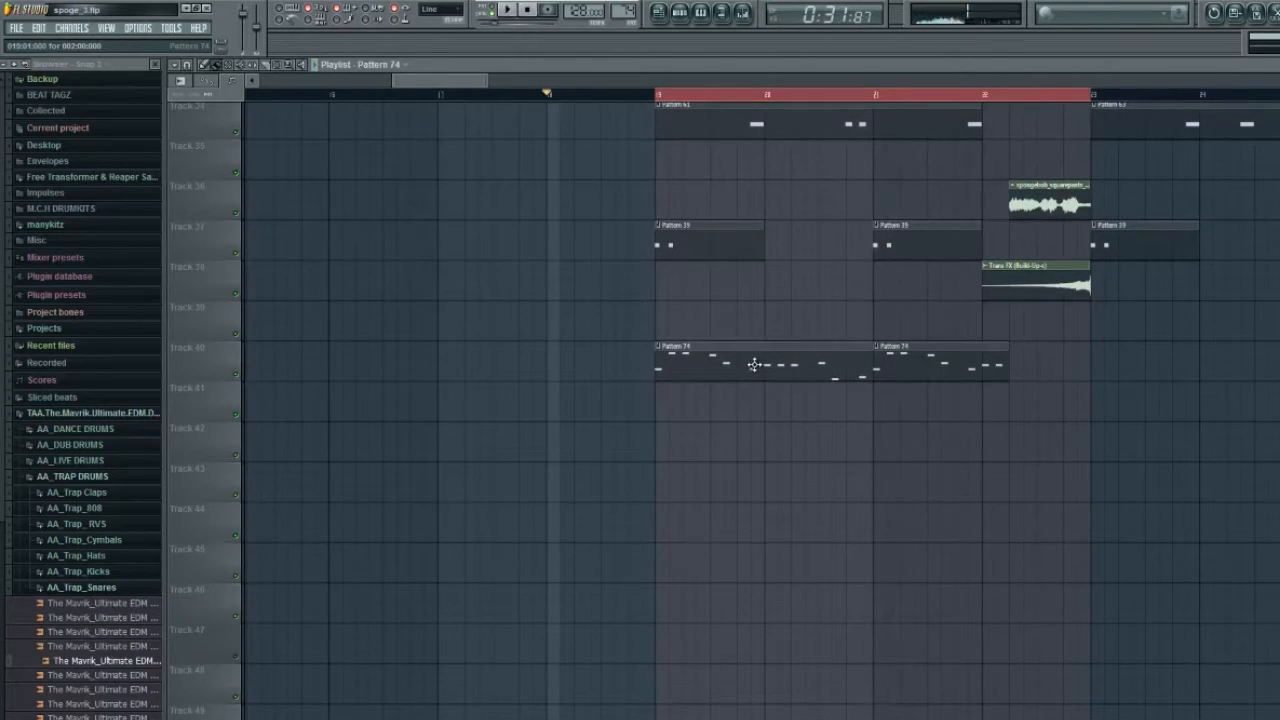
double_click(755, 365)
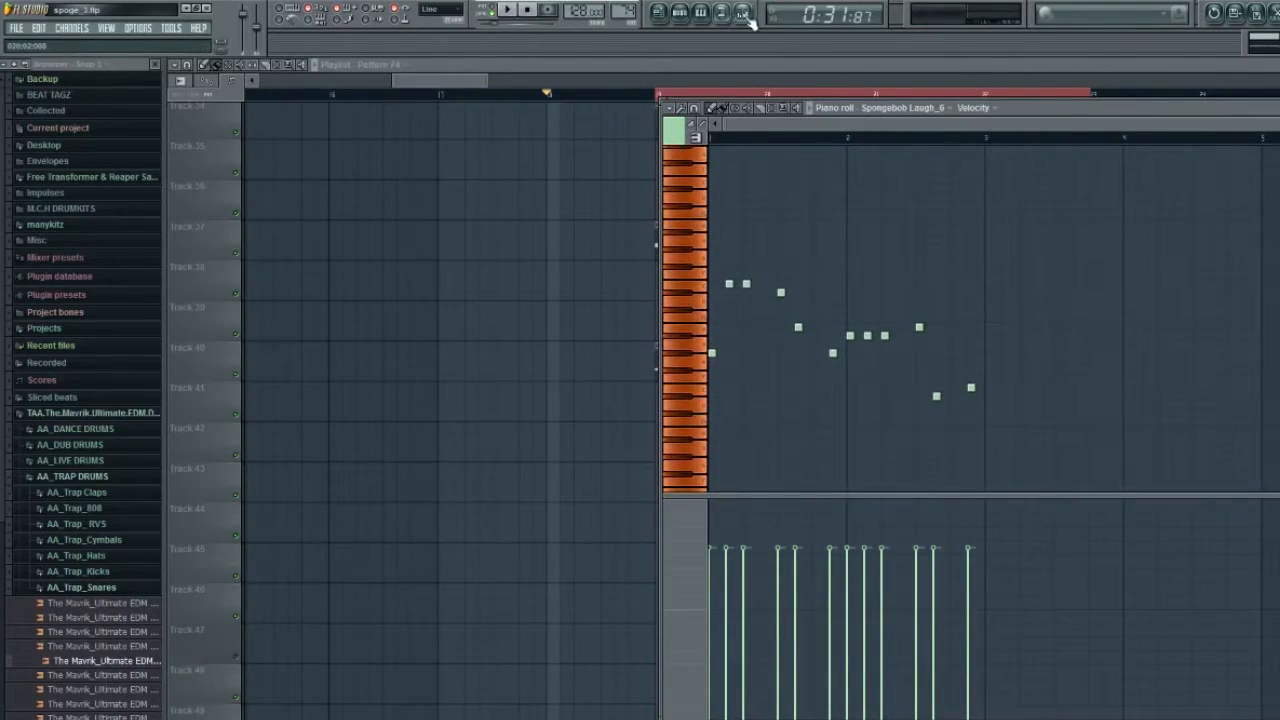